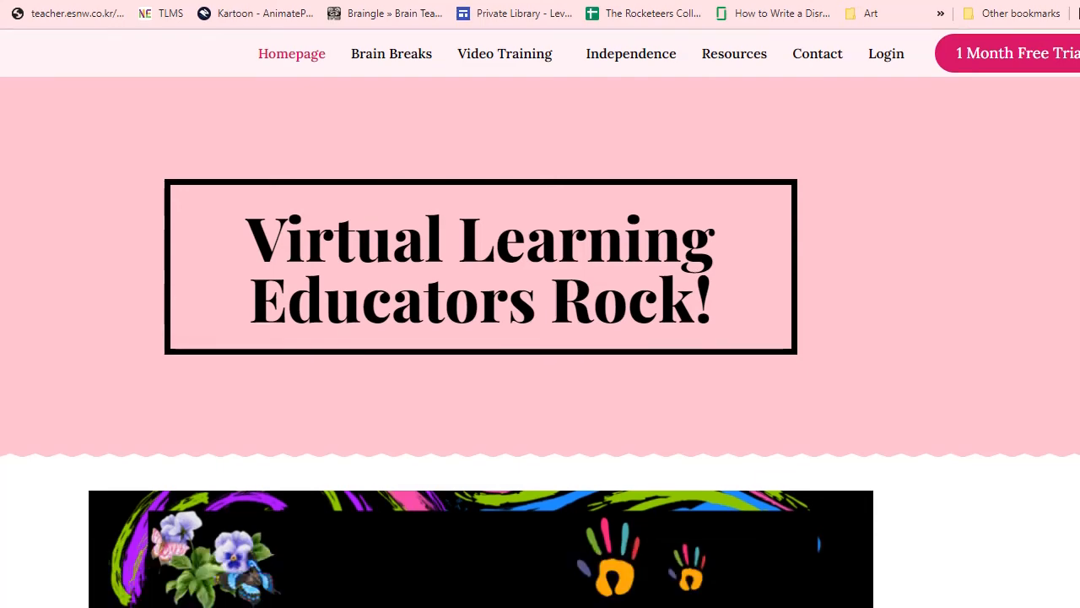
Step: Scroll to the embedded deck and advance it to slide 4, the contents table of titles, levels and designers
scroll(down, 3)
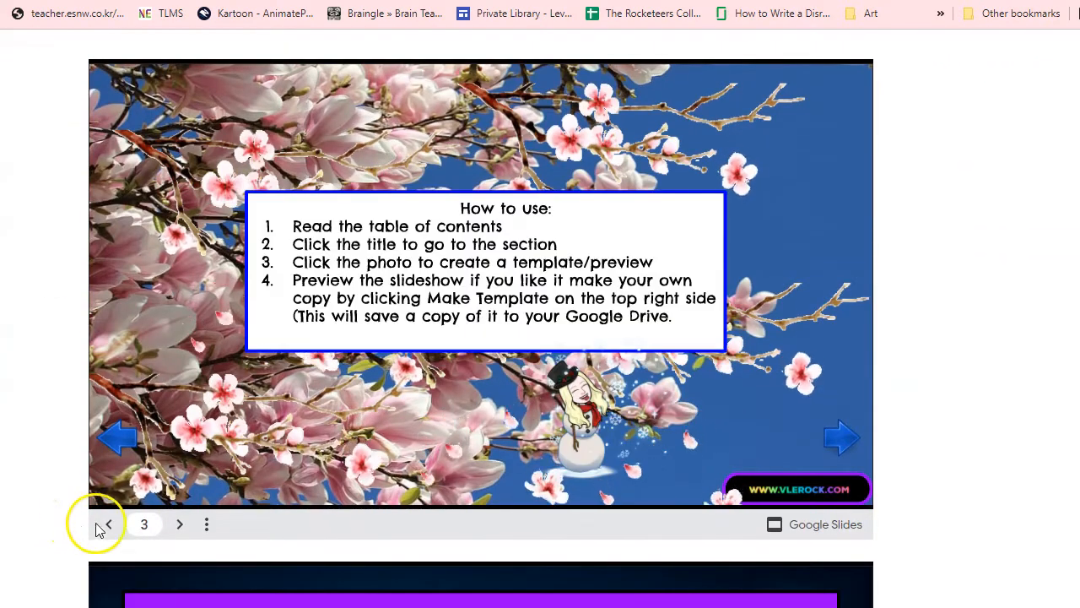
click(108, 524)
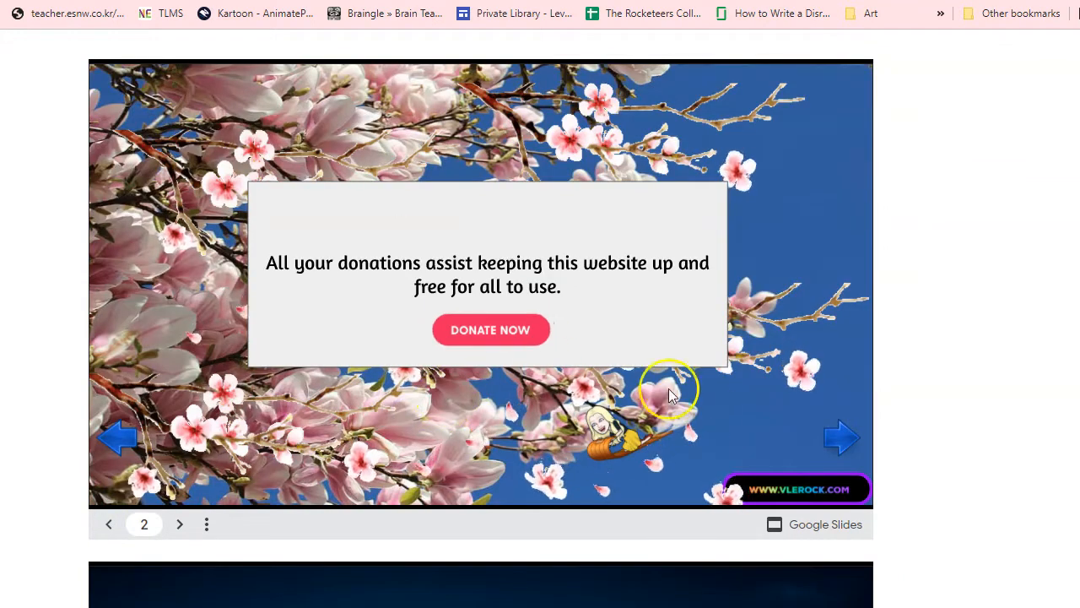
click(179, 523)
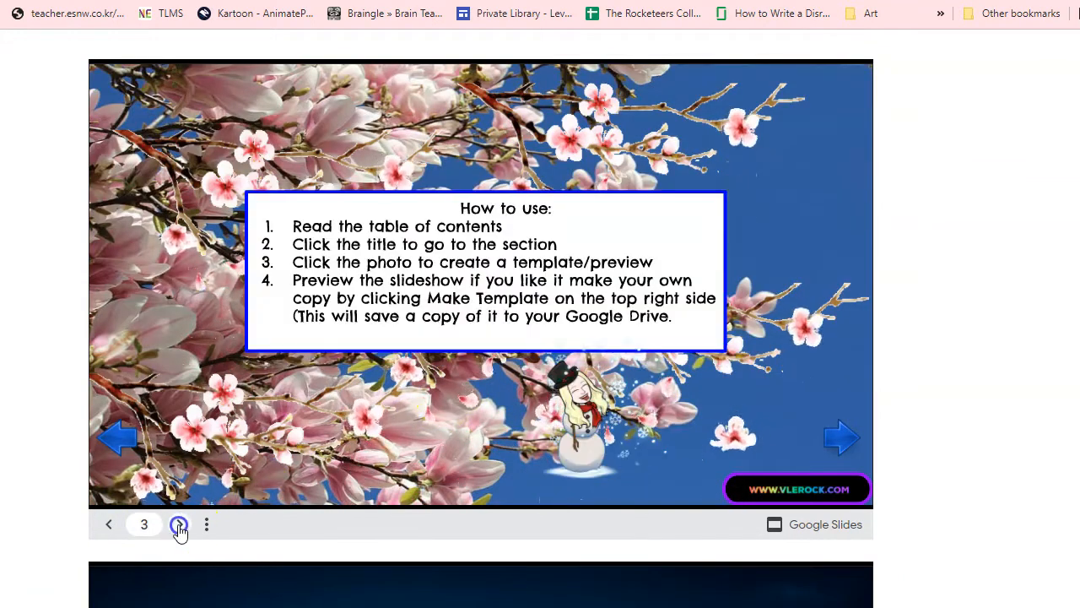
click(179, 523)
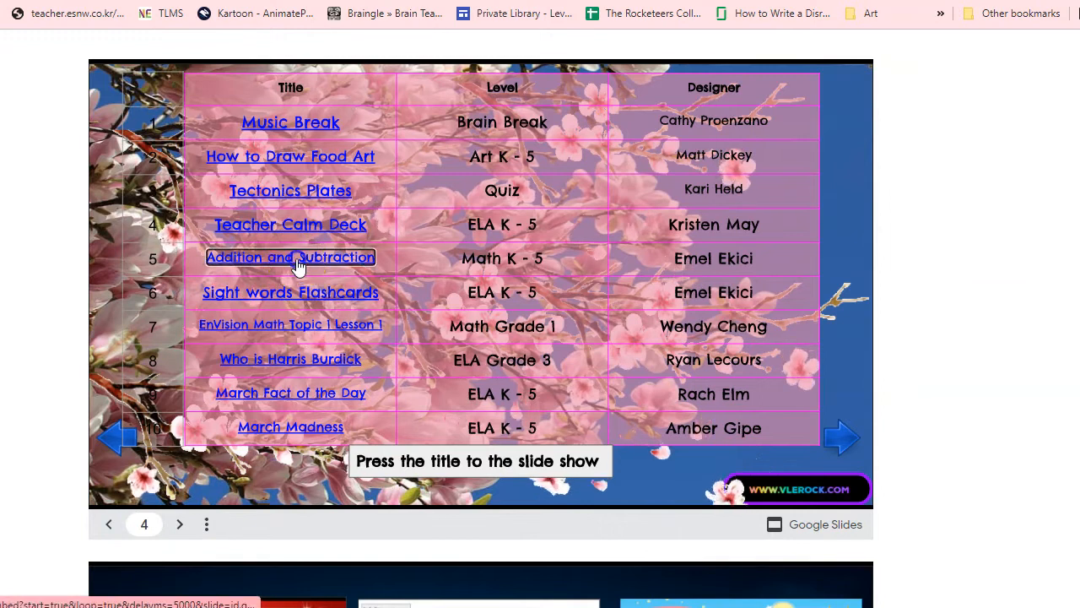
Step: Open the Addition and Subtraction slideshow from the table, view it, then scroll to the next embedded library
click(290, 256)
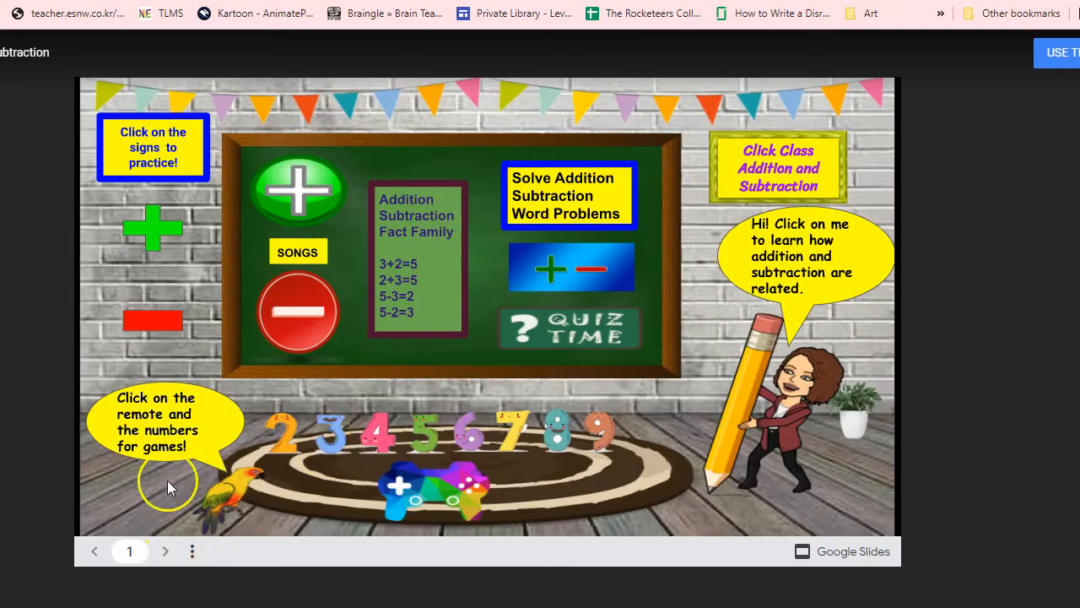
click(166, 550)
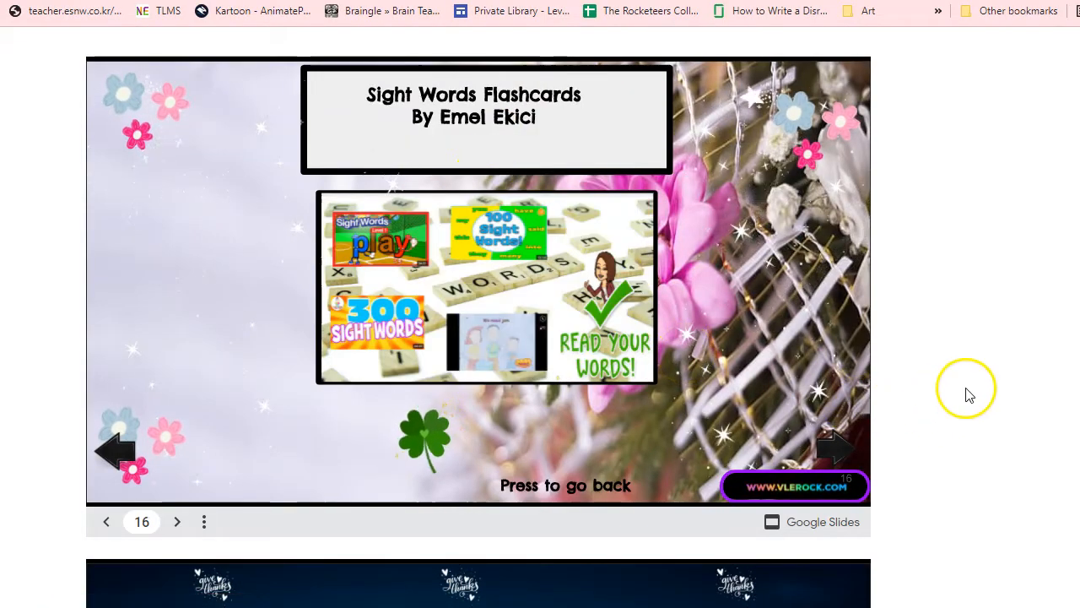
scroll(down, 3)
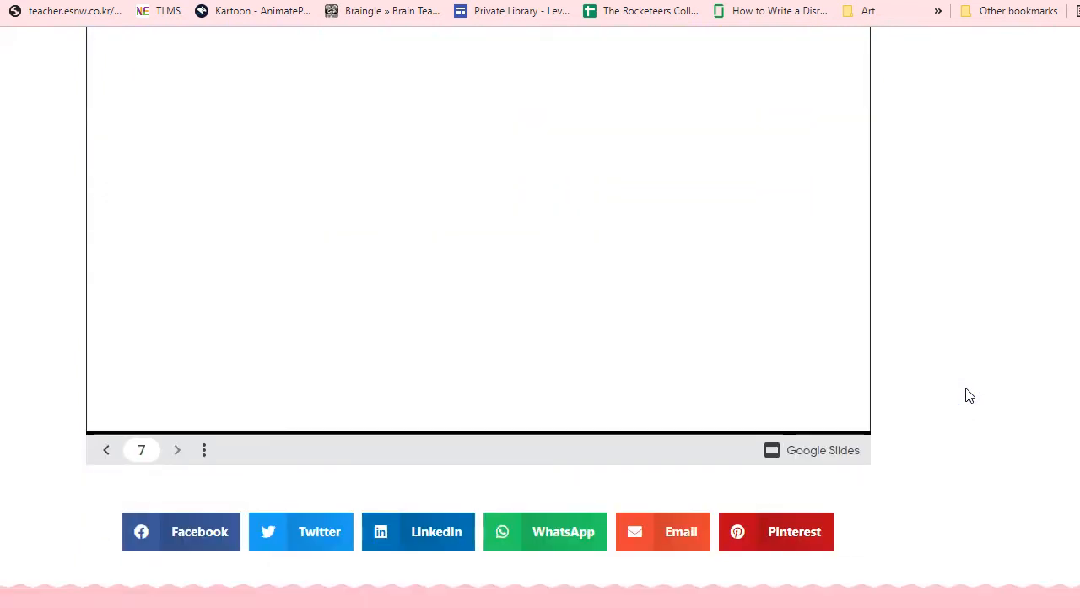